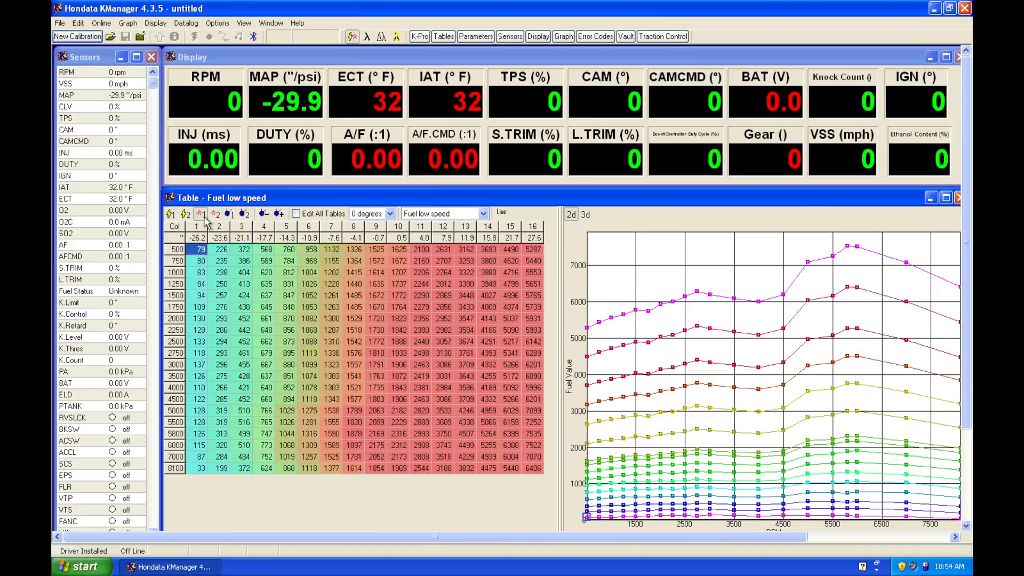
# - Switch the Table window to the Fuel high speed table and graph
pyautogui.click(217, 213)
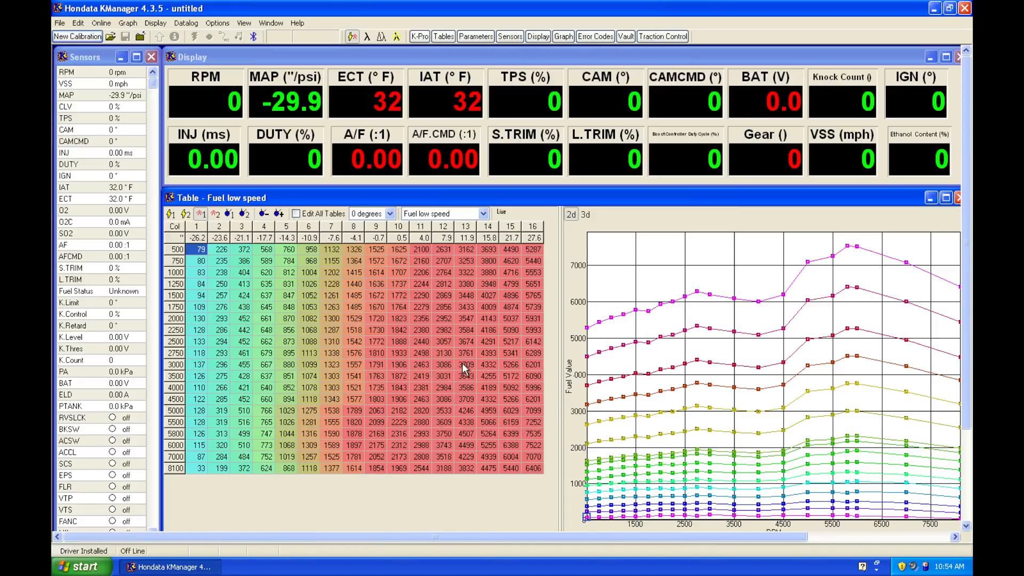
pyautogui.moveTo(461, 353)
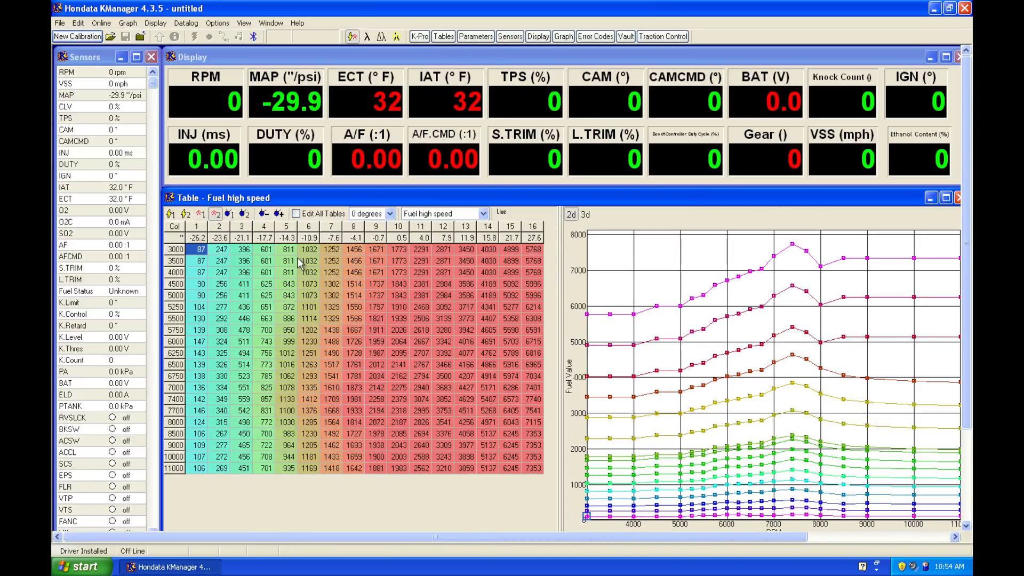
pyautogui.moveTo(447, 346)
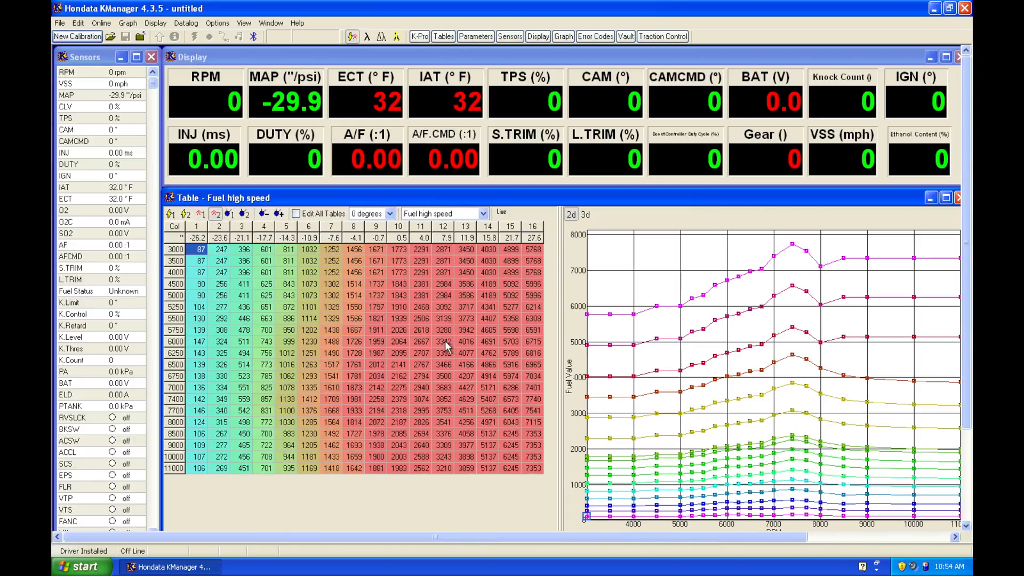
pyautogui.moveTo(469, 333)
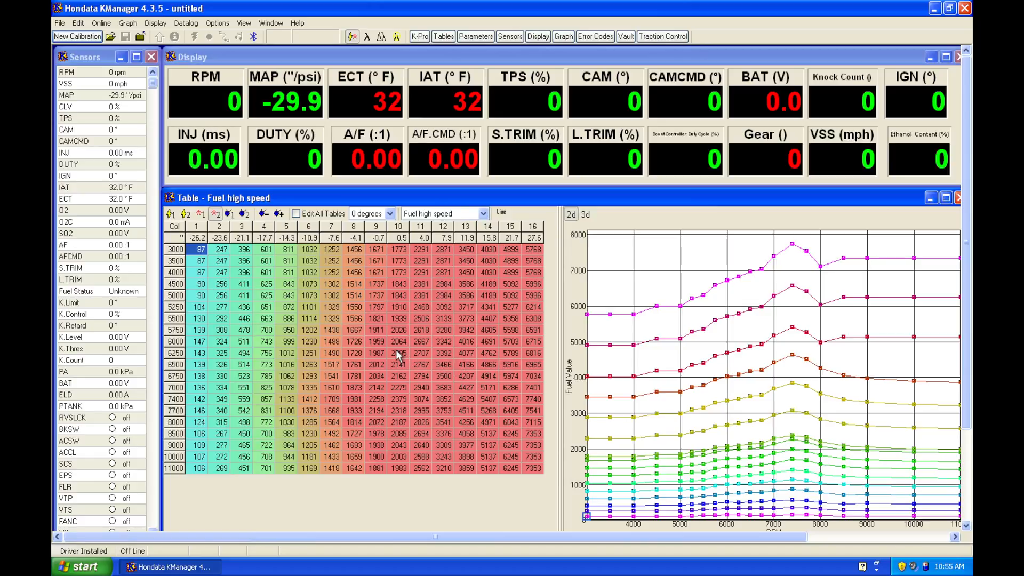
pyautogui.moveTo(330, 297)
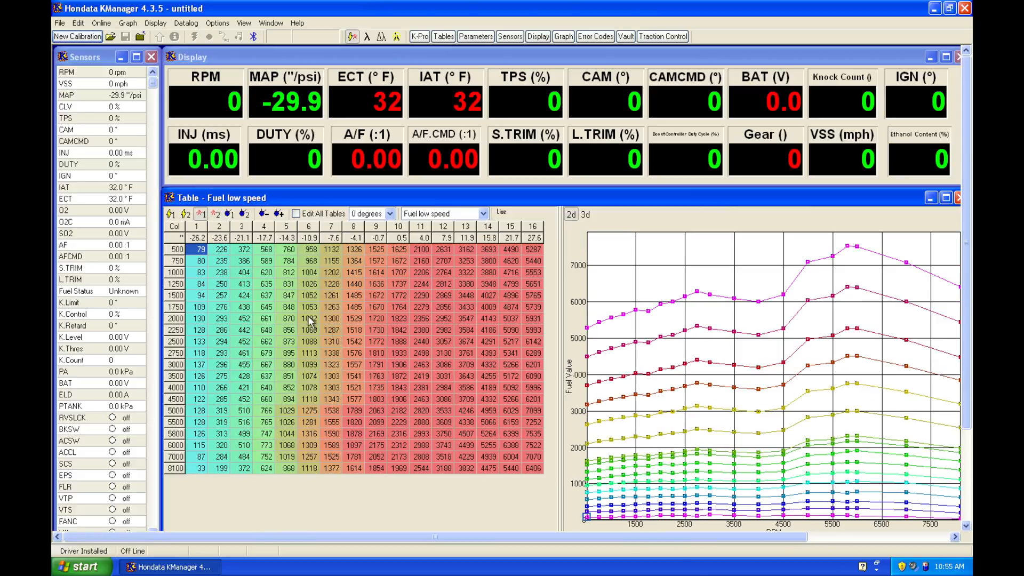
pyautogui.moveTo(345, 338)
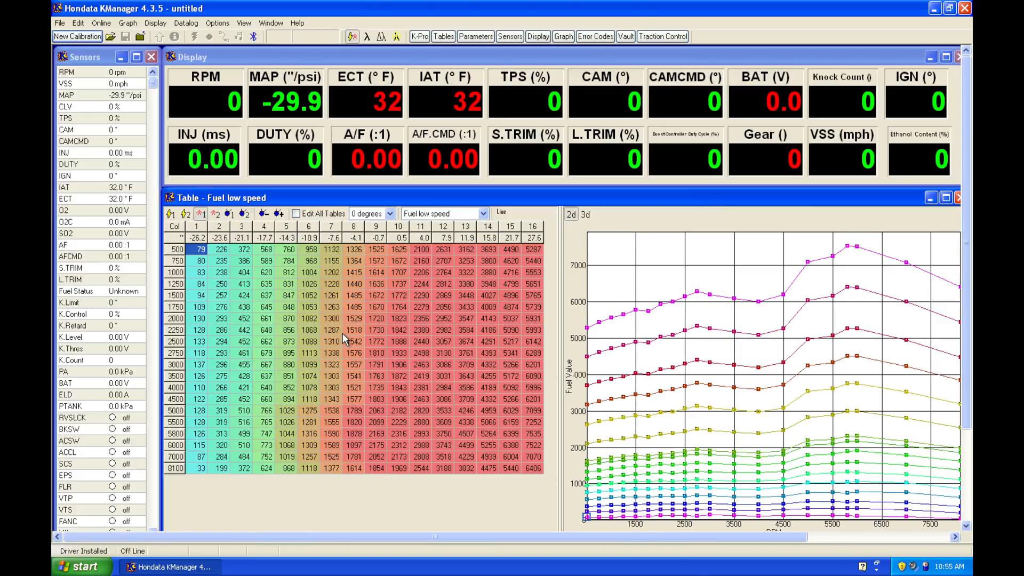
pyautogui.moveTo(251, 141)
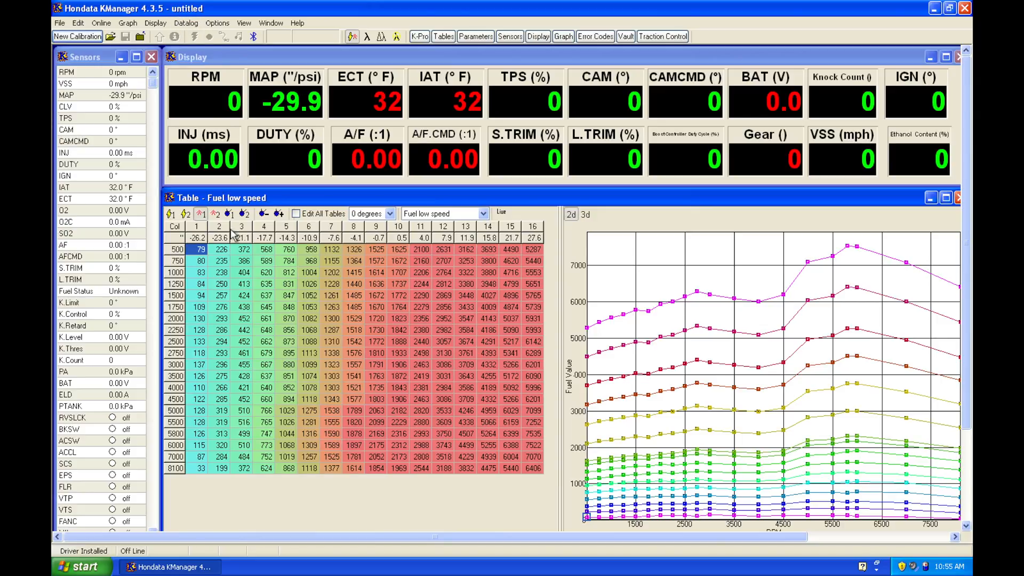
# - View the Cam angle low speed table, then switch to Cam angle high speed
pyautogui.click(229, 214)
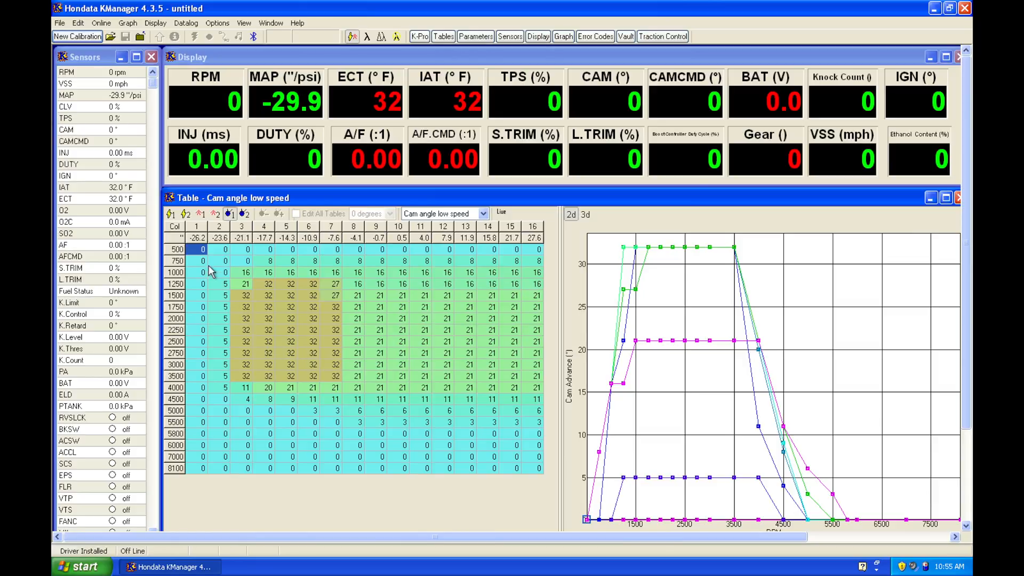
pyautogui.moveTo(206, 260)
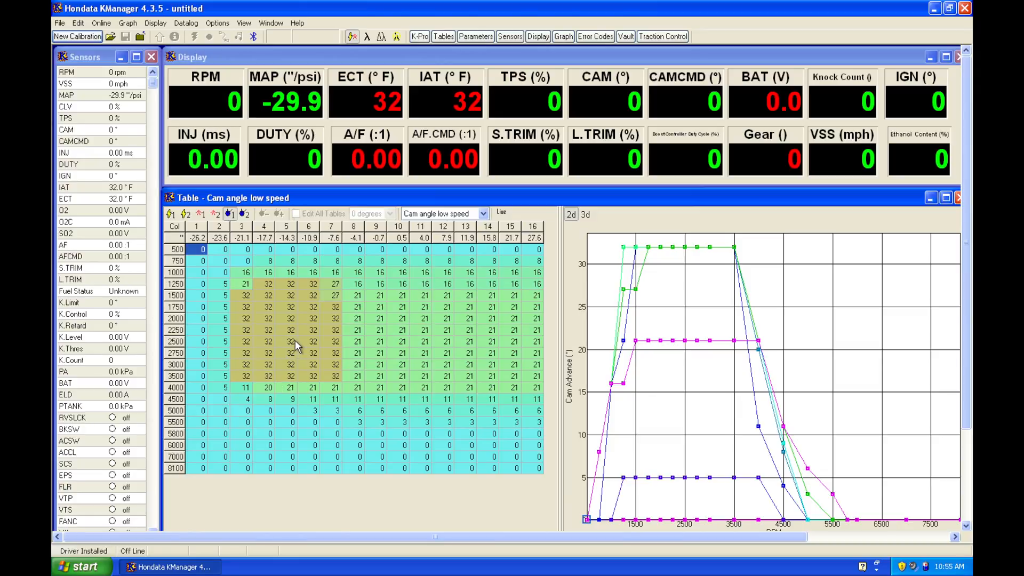
pyautogui.moveTo(260, 310)
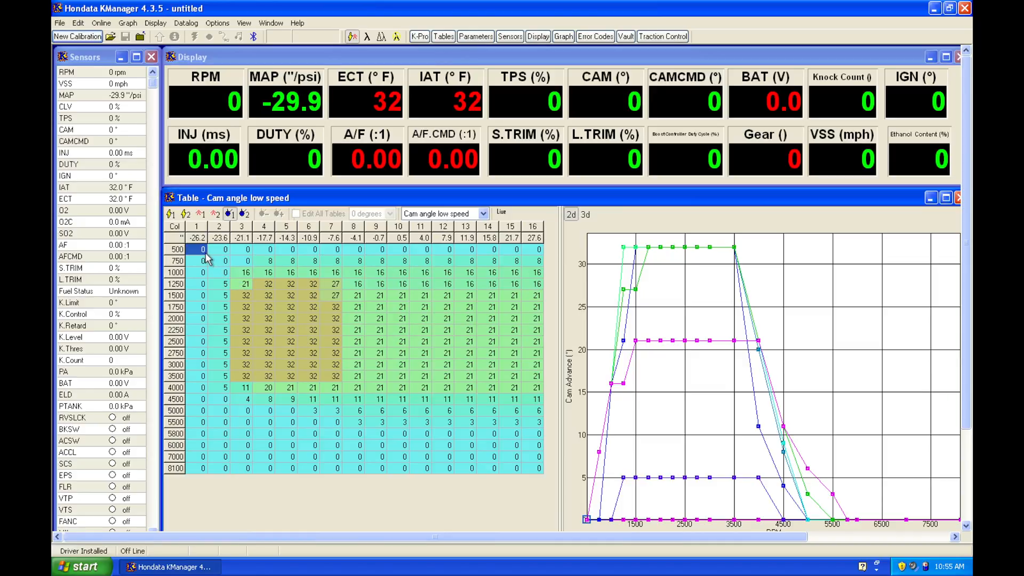
pyautogui.moveTo(222, 442)
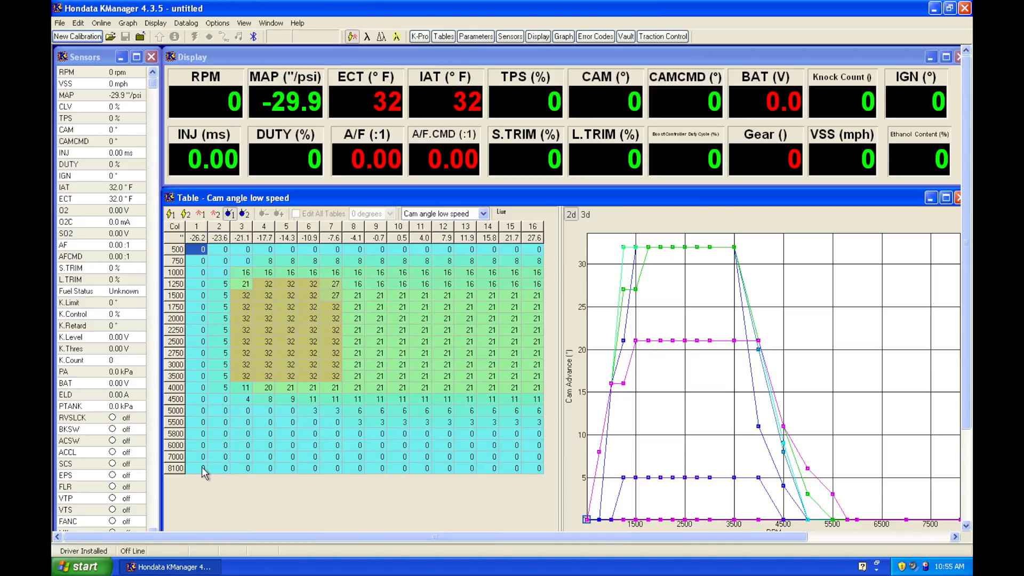
pyautogui.moveTo(342, 323)
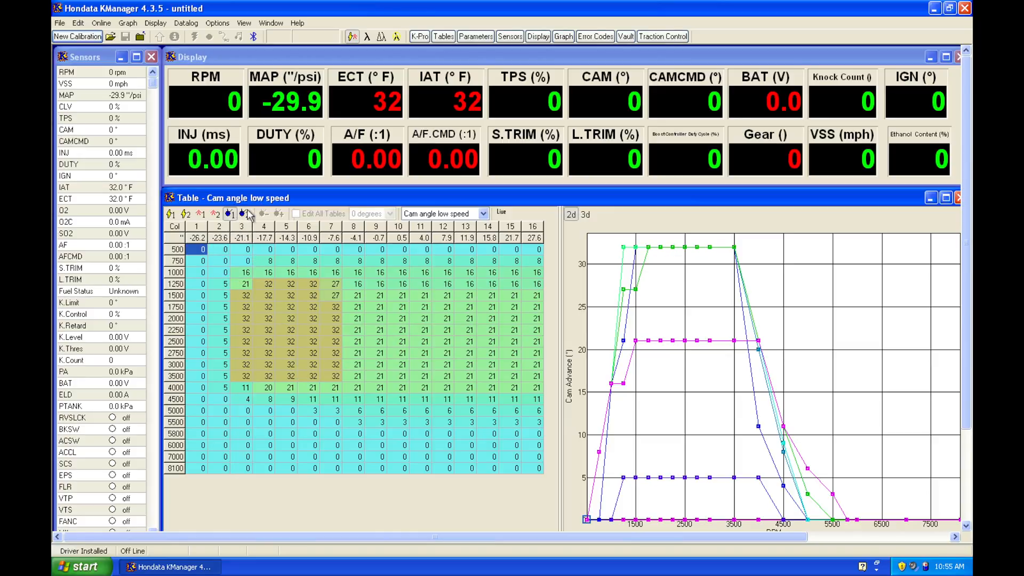
pyautogui.click(245, 214)
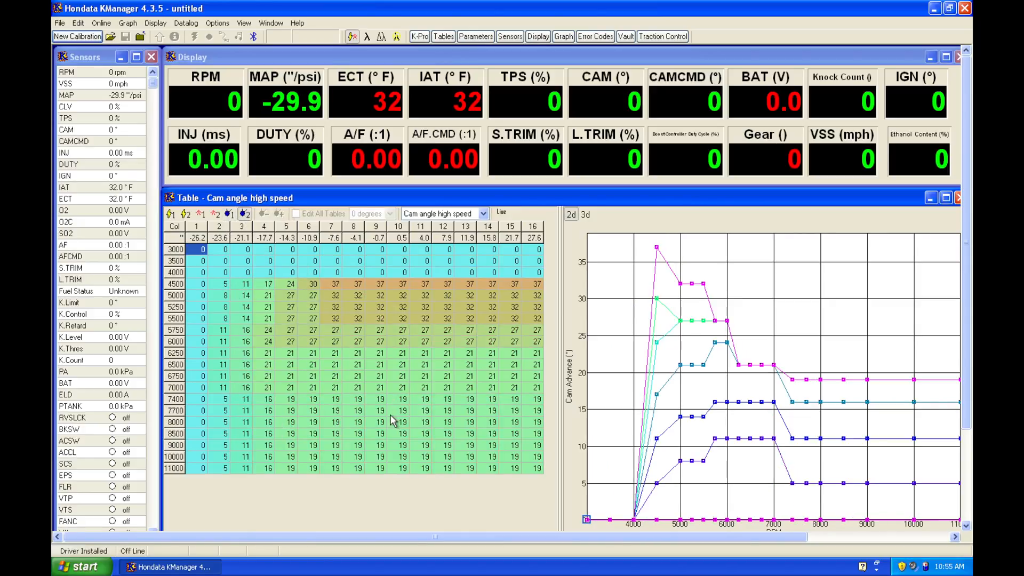
pyautogui.moveTo(290, 312)
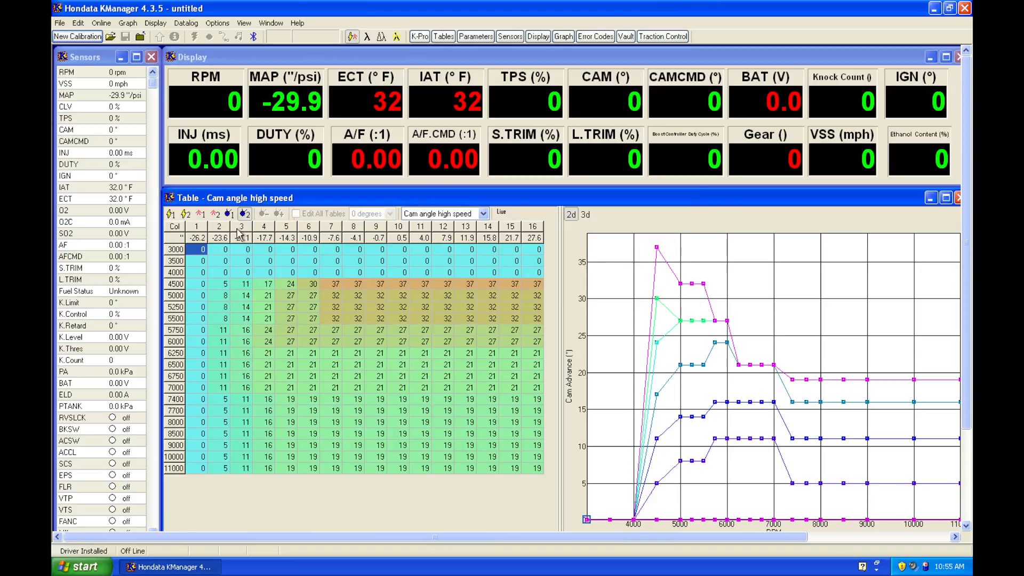
# - Return the Table window to the Fuel low speed table and graph
pyautogui.click(200, 213)
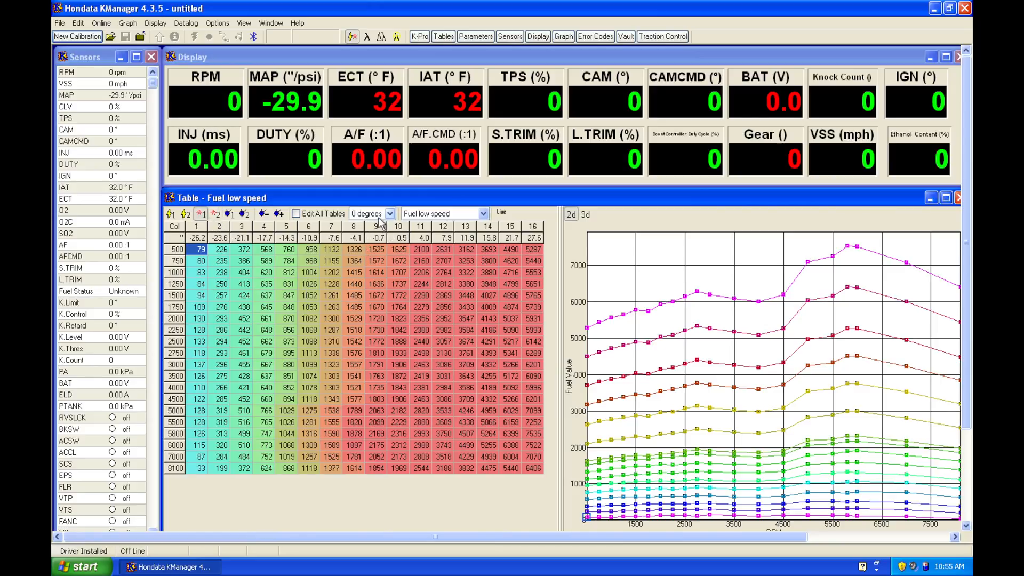
# - Switch to the Cam angle low speed table for editing all its cells
pyautogui.click(390, 214)
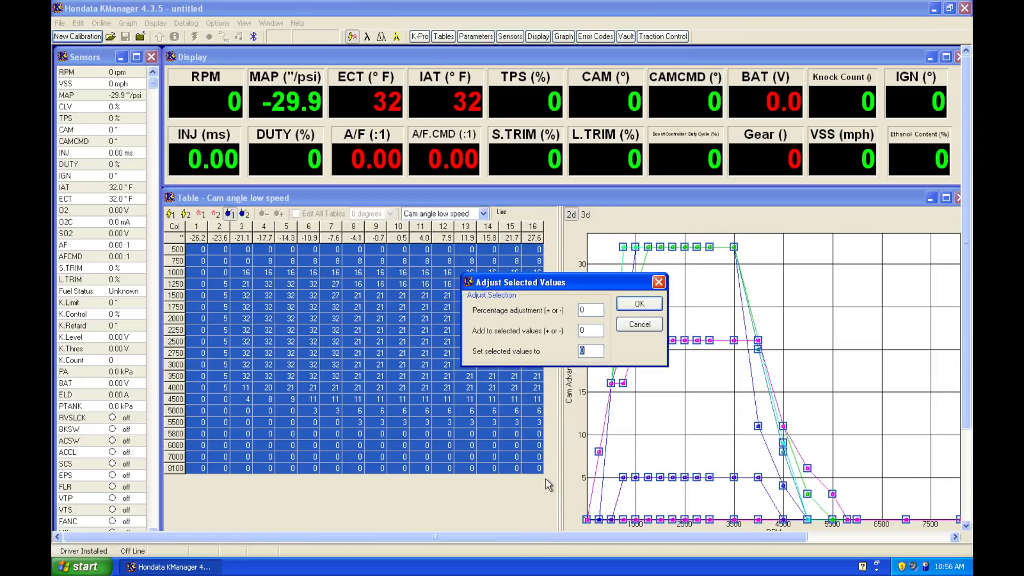
# - Apply the single value to all Cam angle low speed cells, then return to Fuel low speed
pyautogui.click(638, 303)
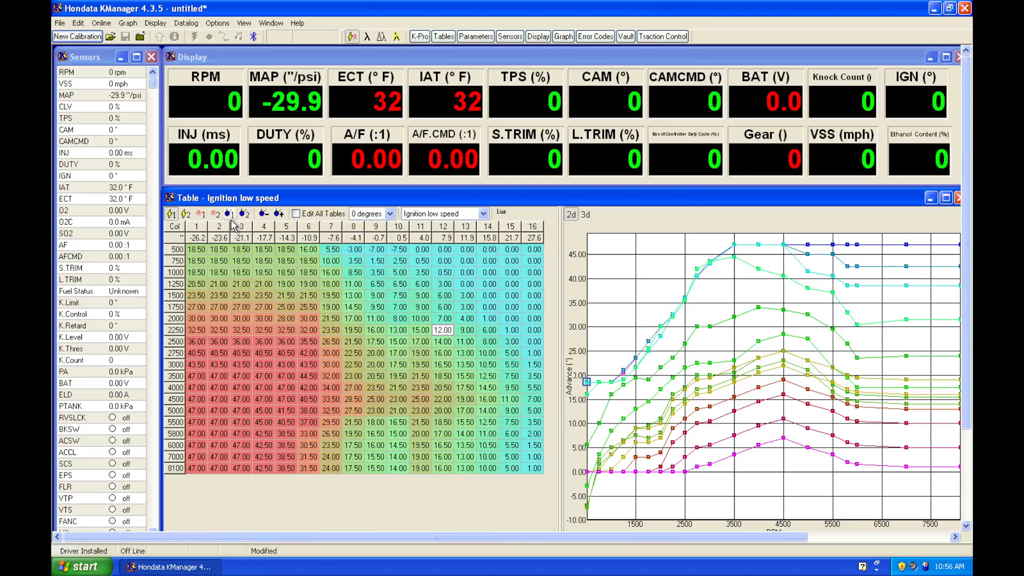
pyautogui.click(228, 213)
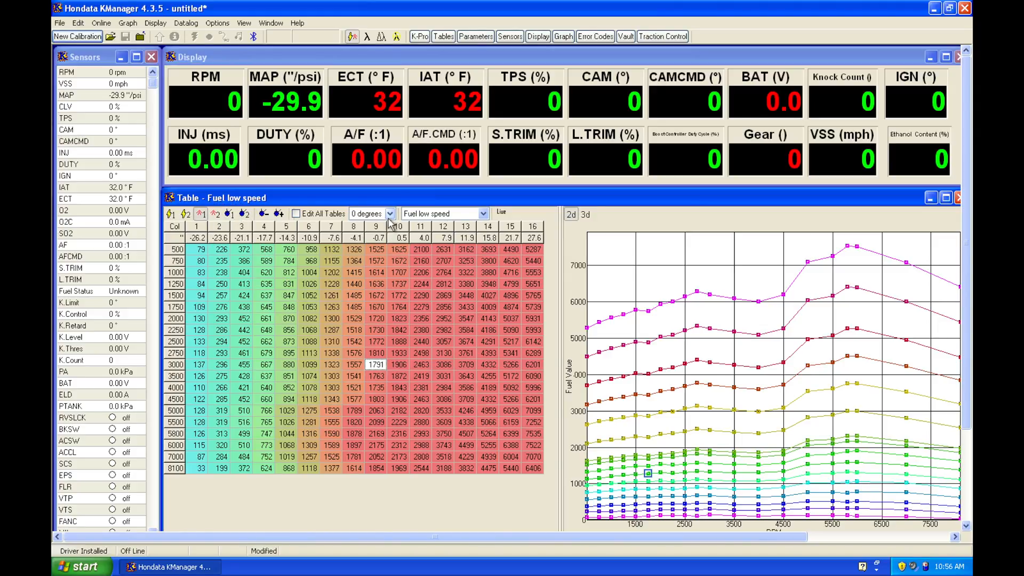
# - Show the Fuel low speed table at the 10 degree cam angle
pyautogui.click(391, 214)
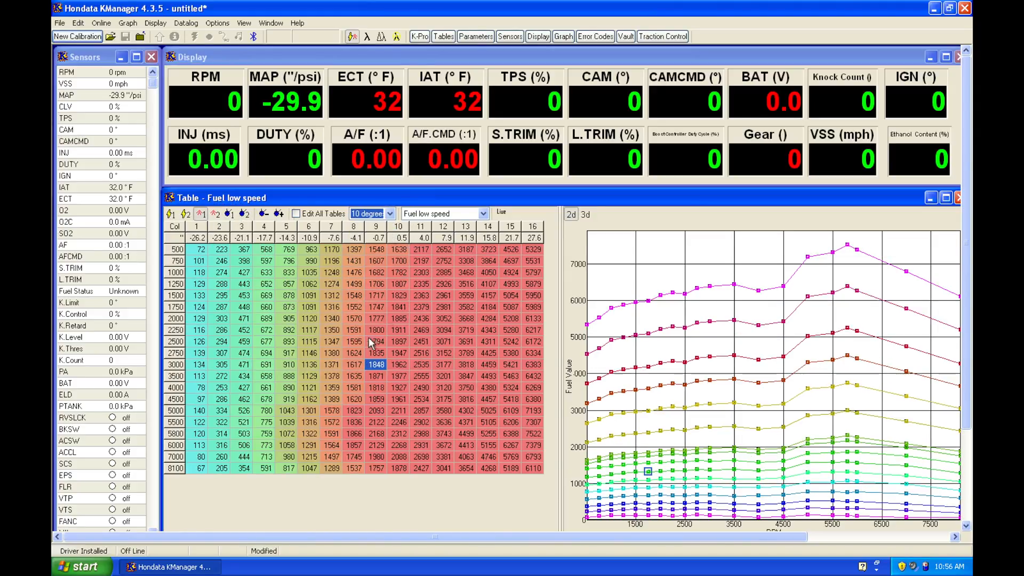